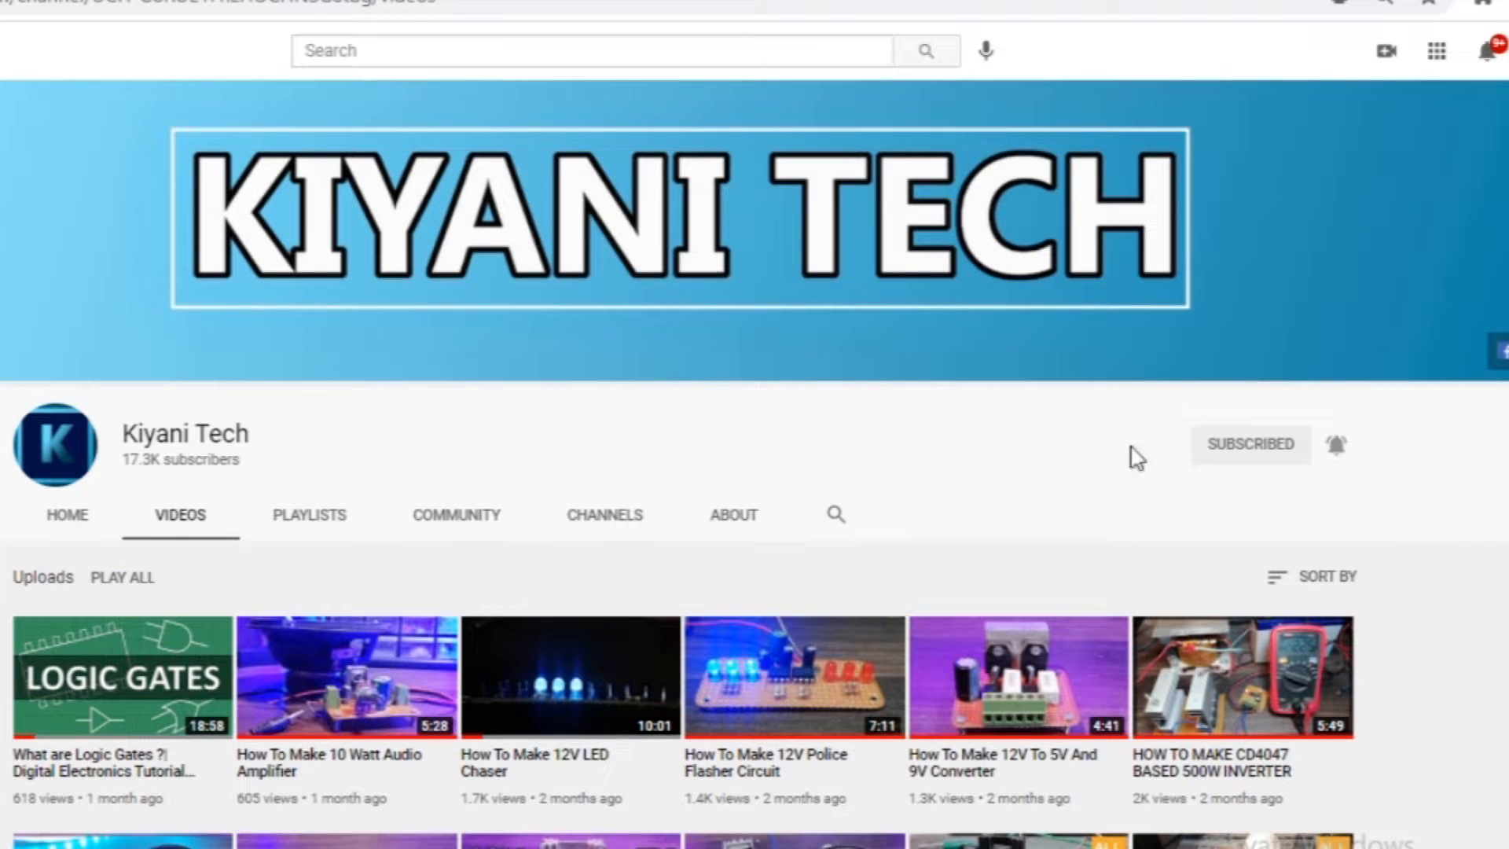
Expand the video description and scroll through components, circuit diagram, code and social links
{"action": "left_click", "coordinate": [569, 676]}
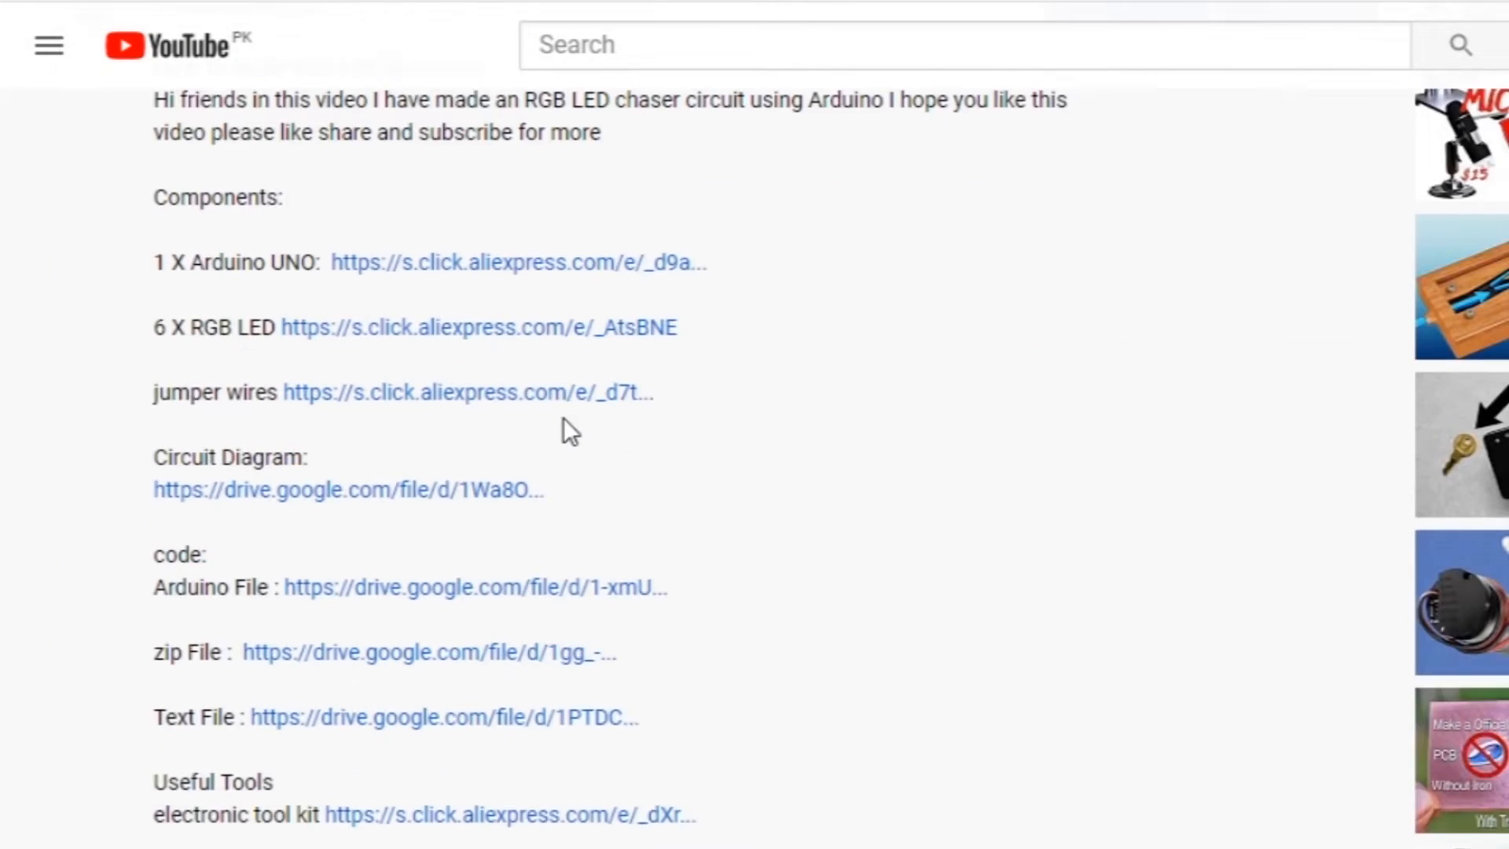
{"action": "scroll", "scroll_direction": "down", "scroll_amount": 3}
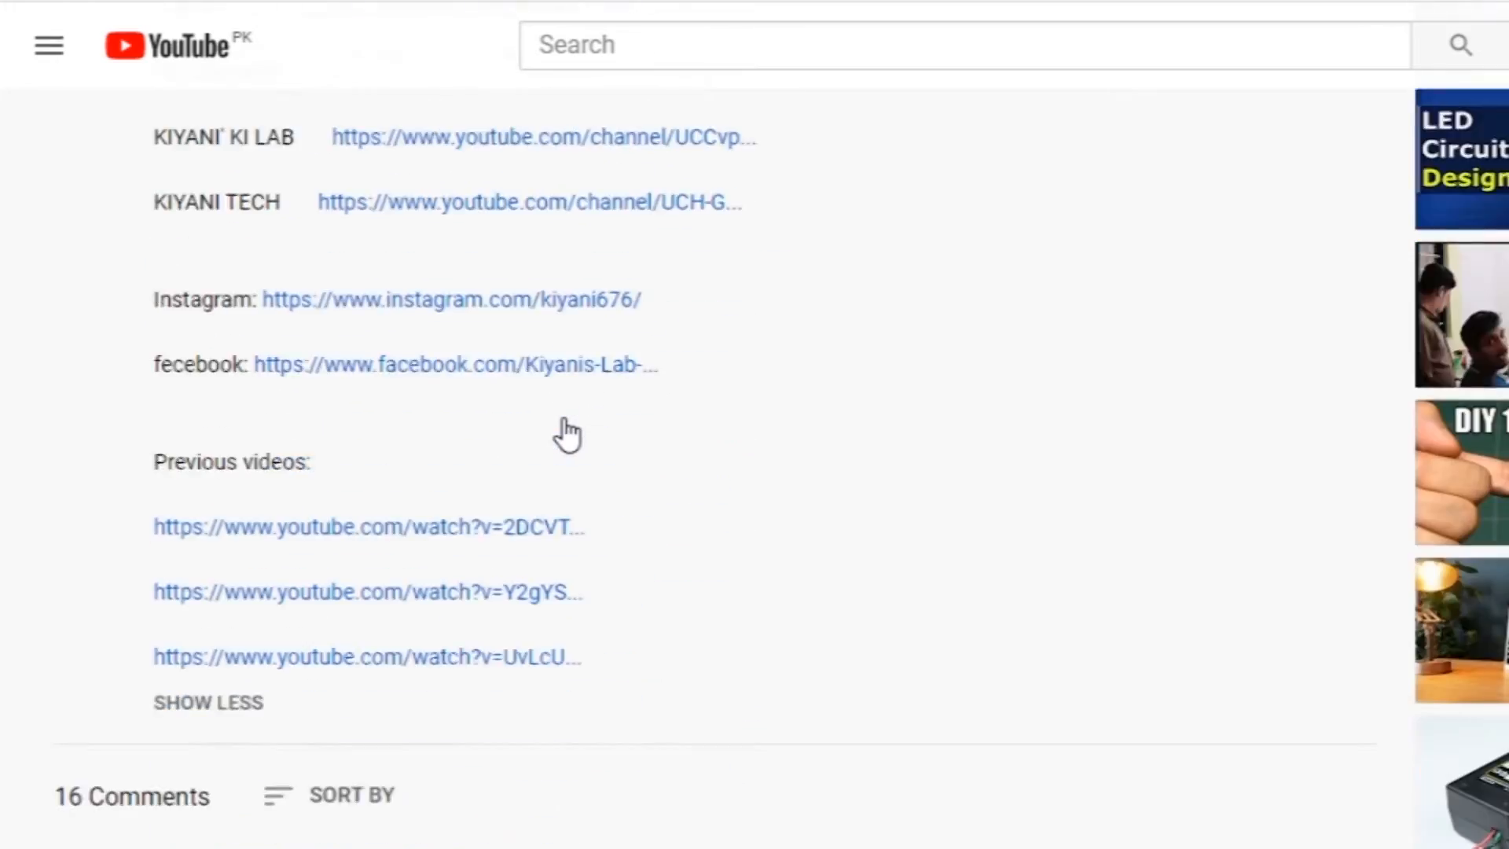